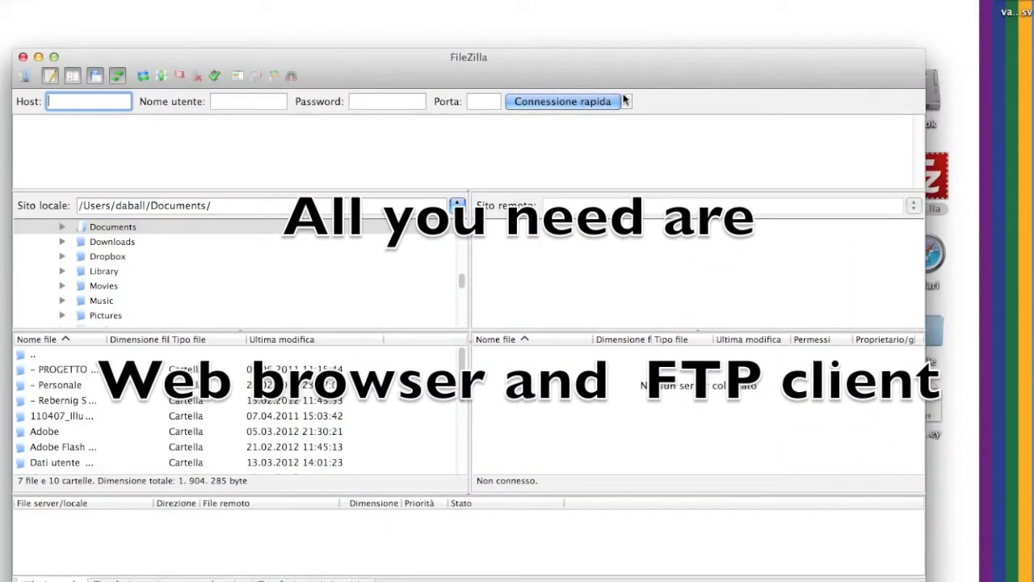
# Connect to the eWON's FTP server and browse to local Janis Installation File and remote /usr.
pyautogui.click(562, 100)
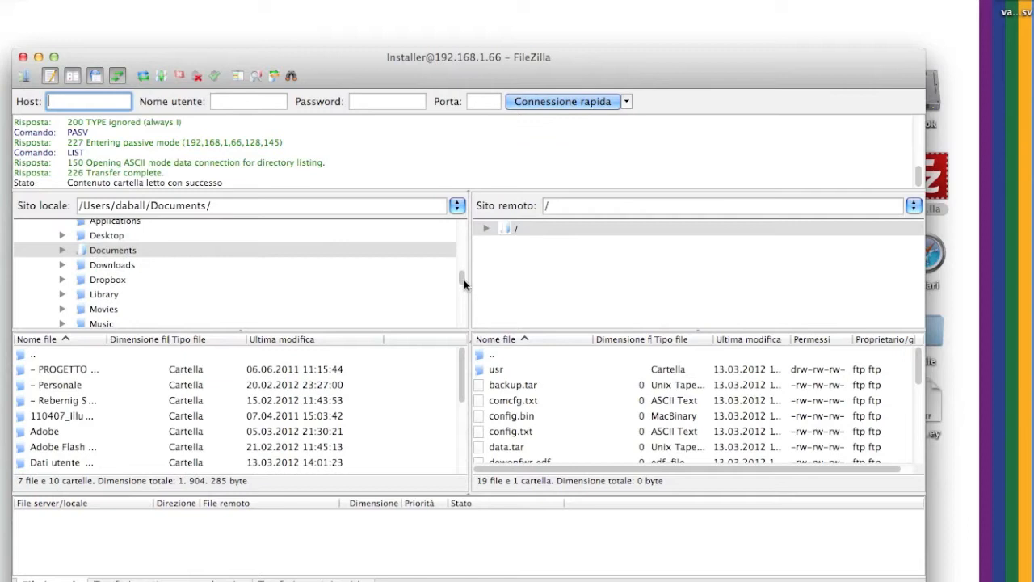
pyautogui.click(106, 242)
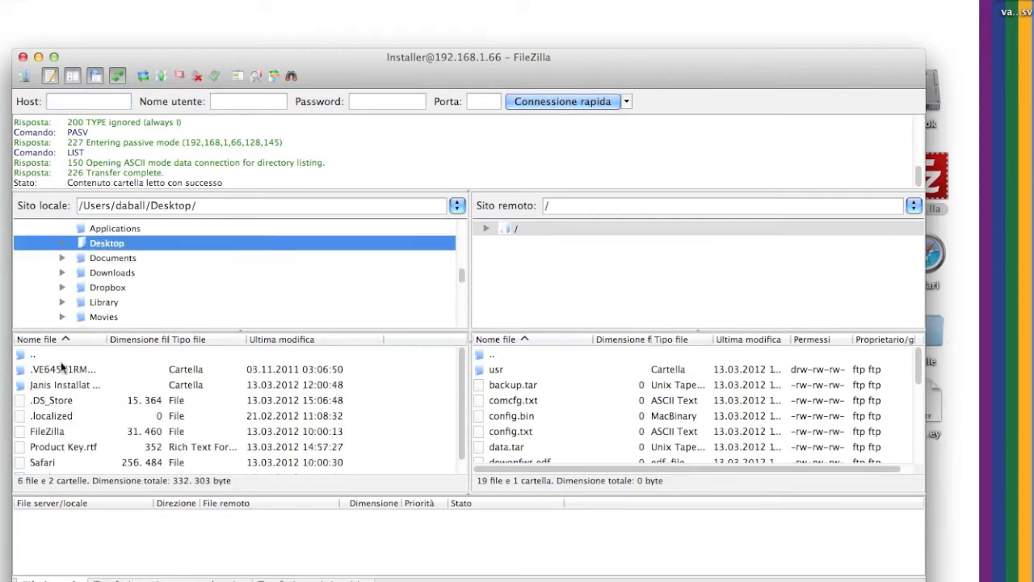
pyautogui.doubleClick(65, 384)
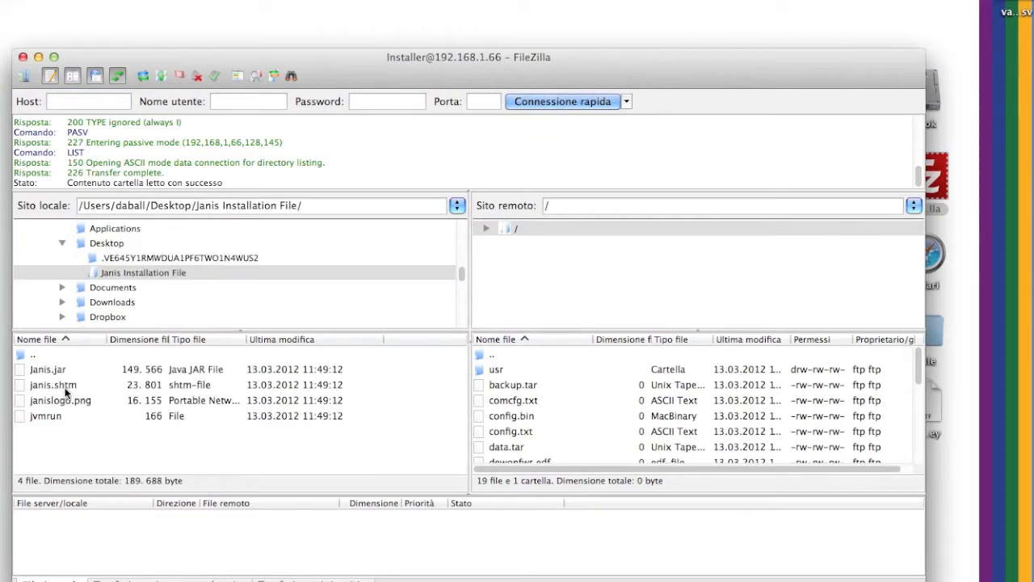
pyautogui.doubleClick(495, 368)
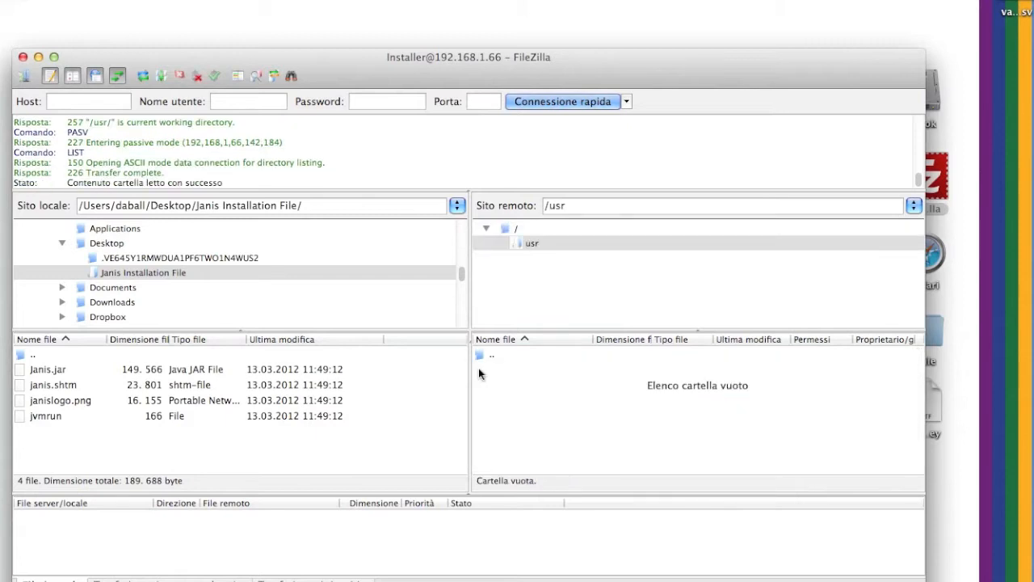
# Upload the Janis files (janis.jar, janis.shtm, janislogo.png) into the eWON's usr folder.
pyautogui.doubleClick(48, 368)
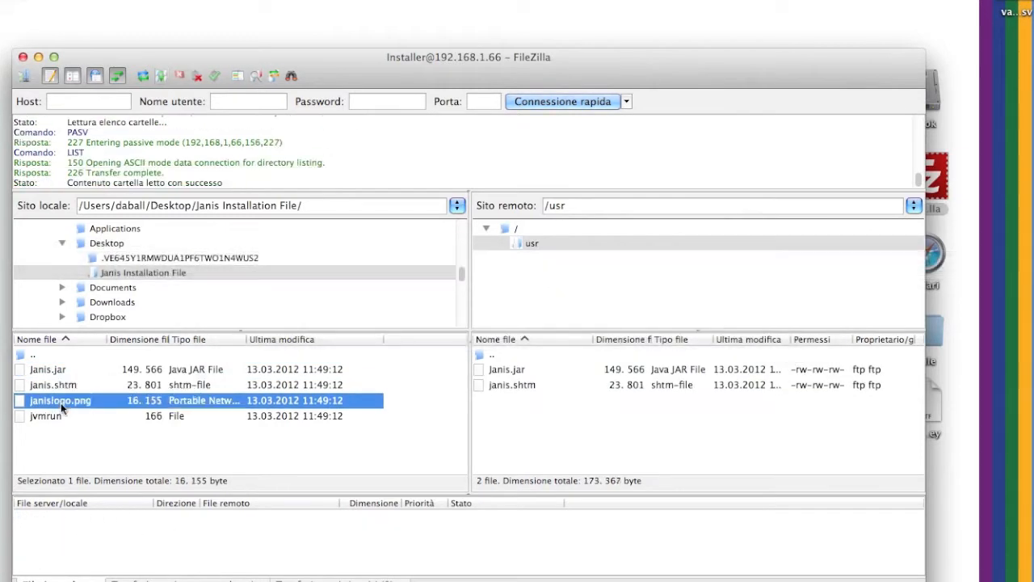
pyautogui.click(45, 416)
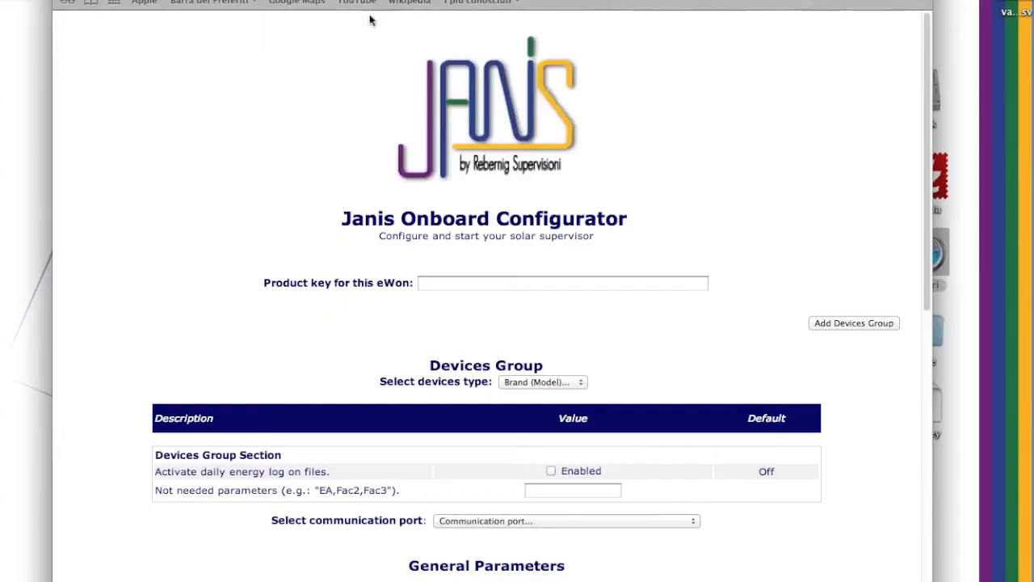
pyautogui.moveTo(208, 168)
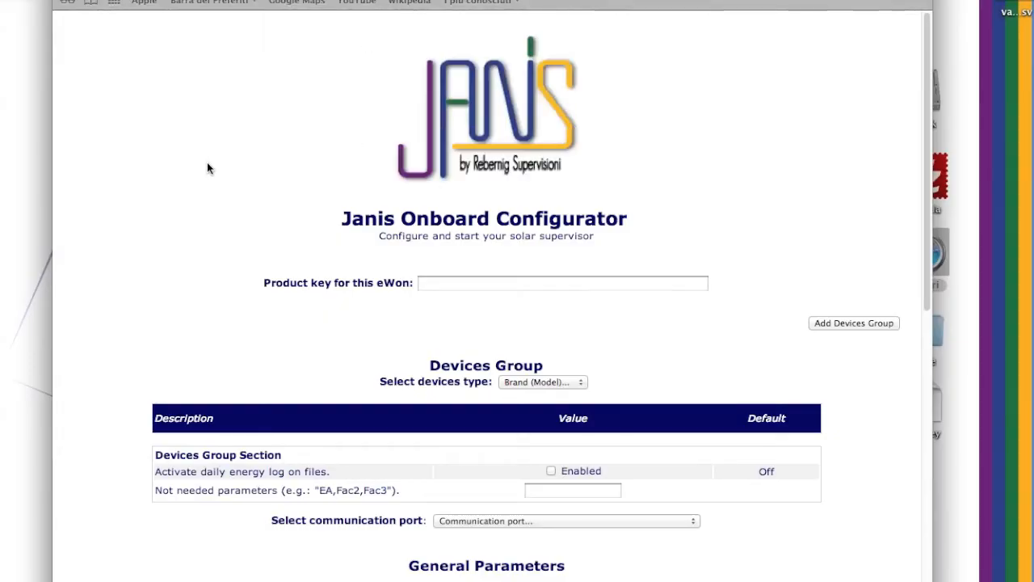
# Review the configurator form, then open the Product Key file from the desktop.
pyautogui.scroll(-3)
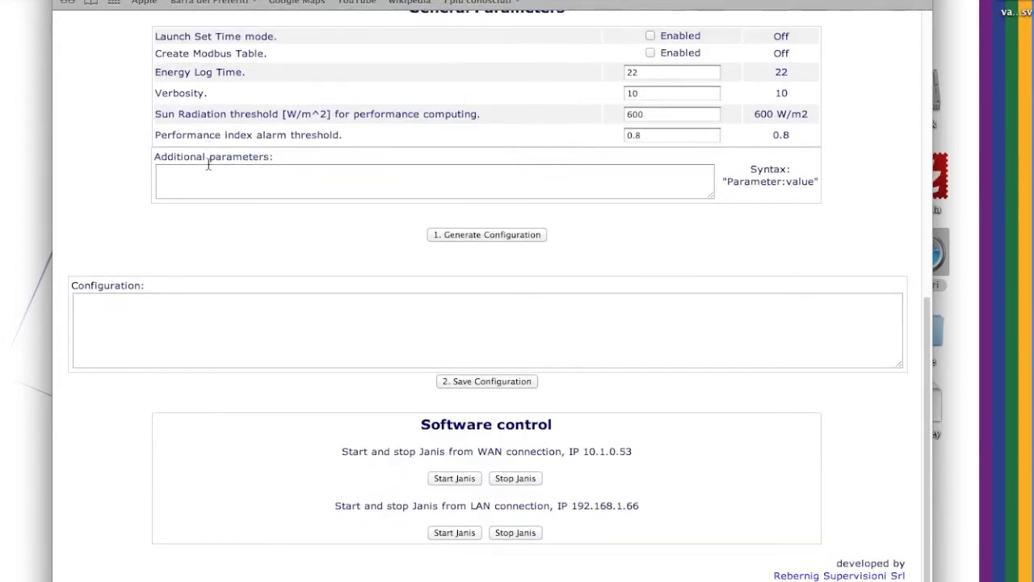
pyautogui.scroll(3)
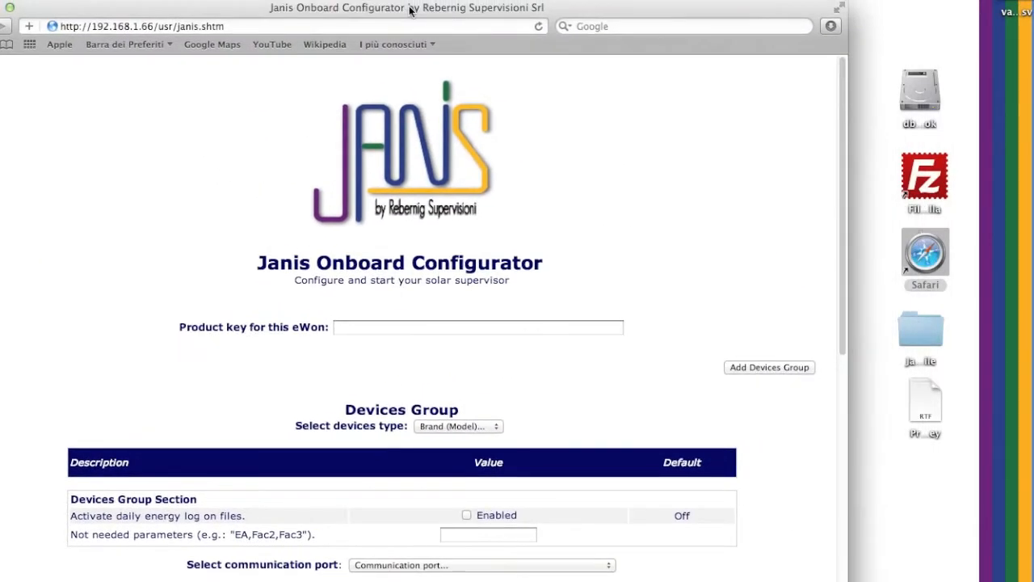
pyautogui.click(924, 401)
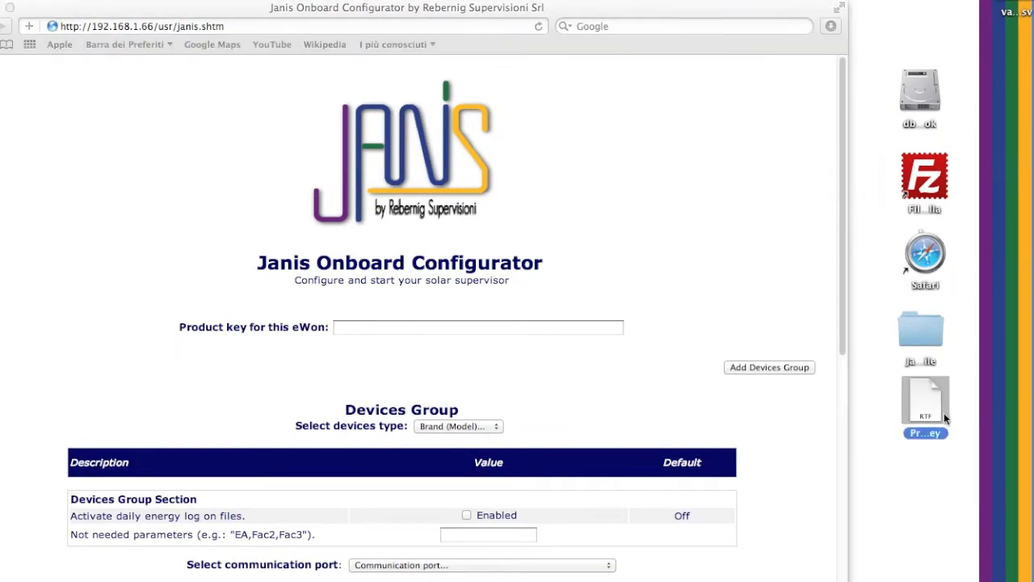
pyautogui.doubleClick(924, 401)
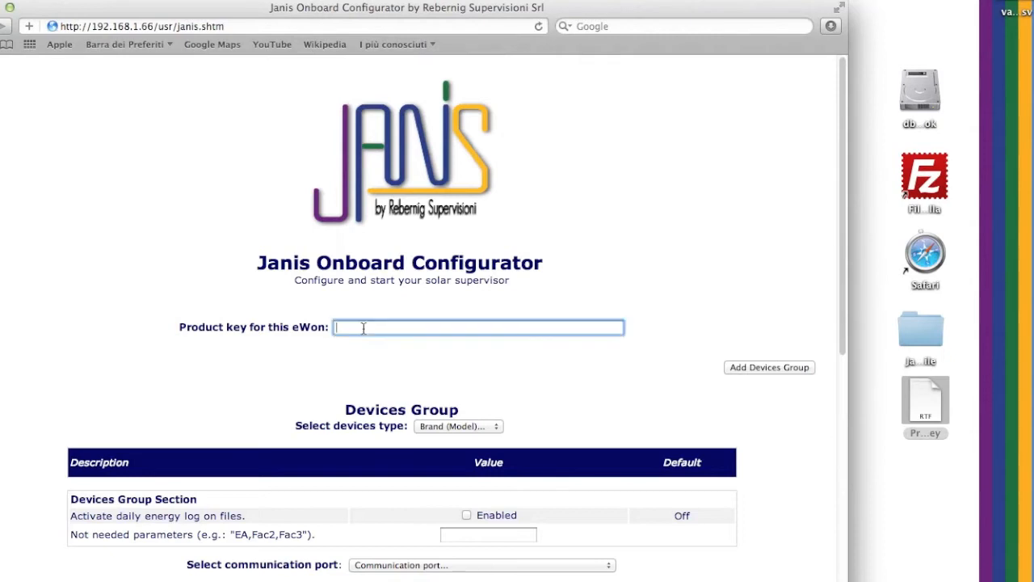
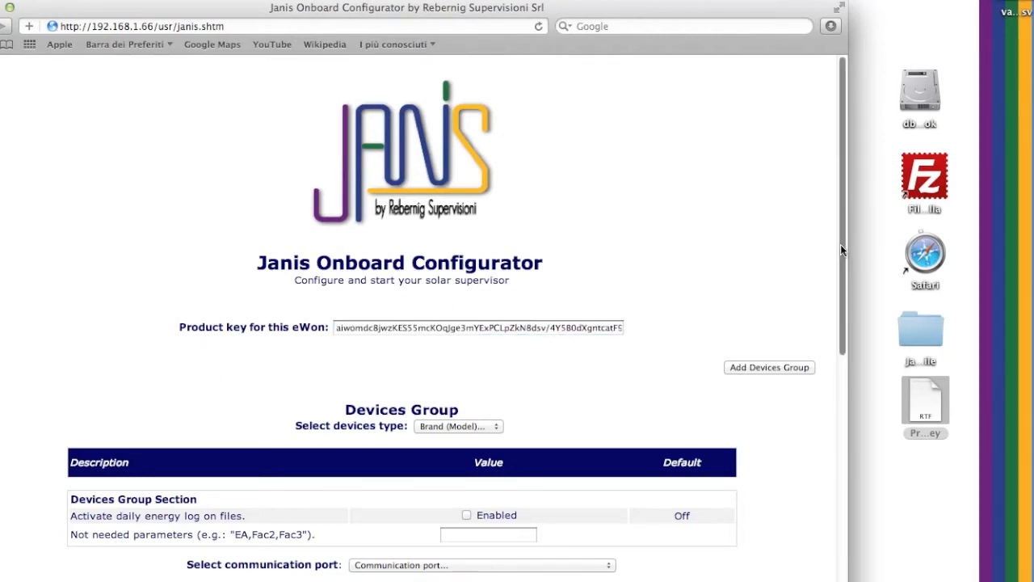
# Enter the eWON product key, choose Refusol as device type and enable the daily energy log.
pyautogui.scroll(-3)
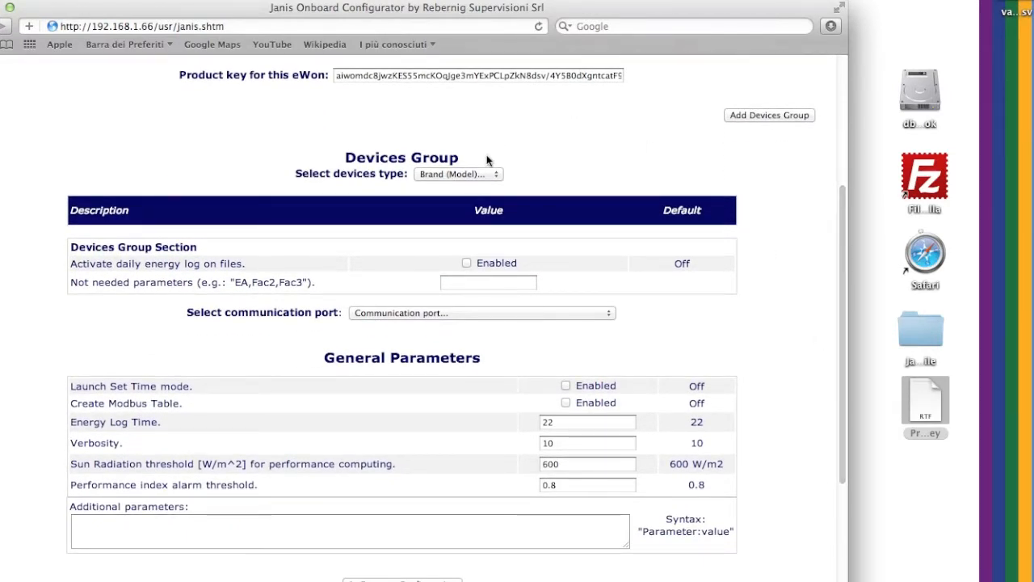
pyautogui.click(459, 175)
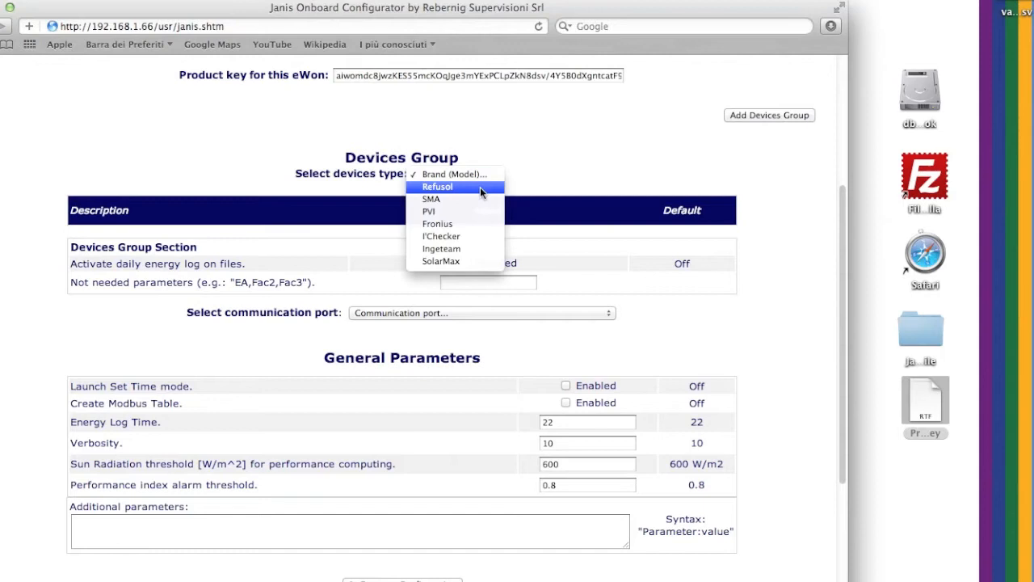
pyautogui.click(436, 187)
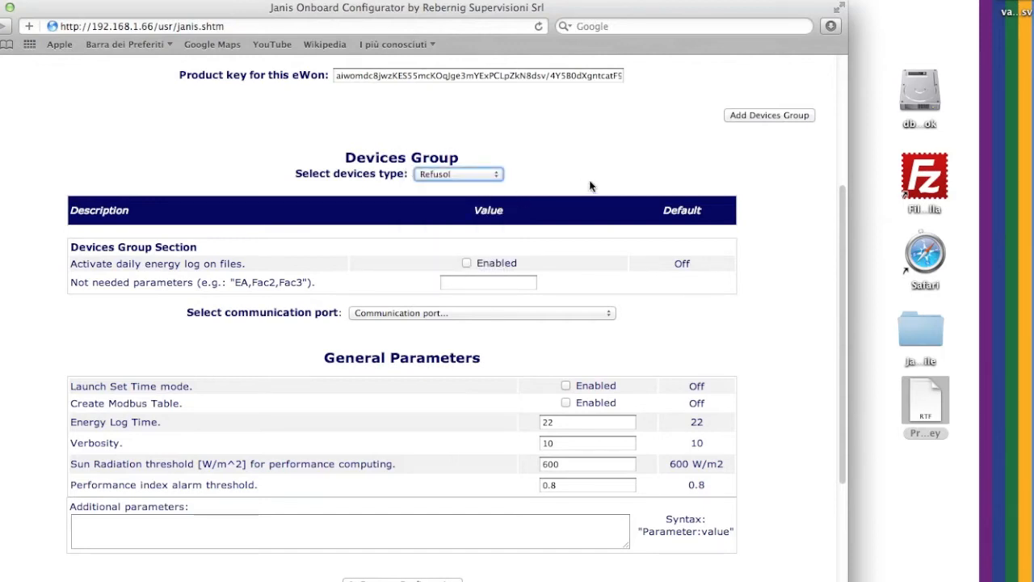
pyautogui.click(466, 261)
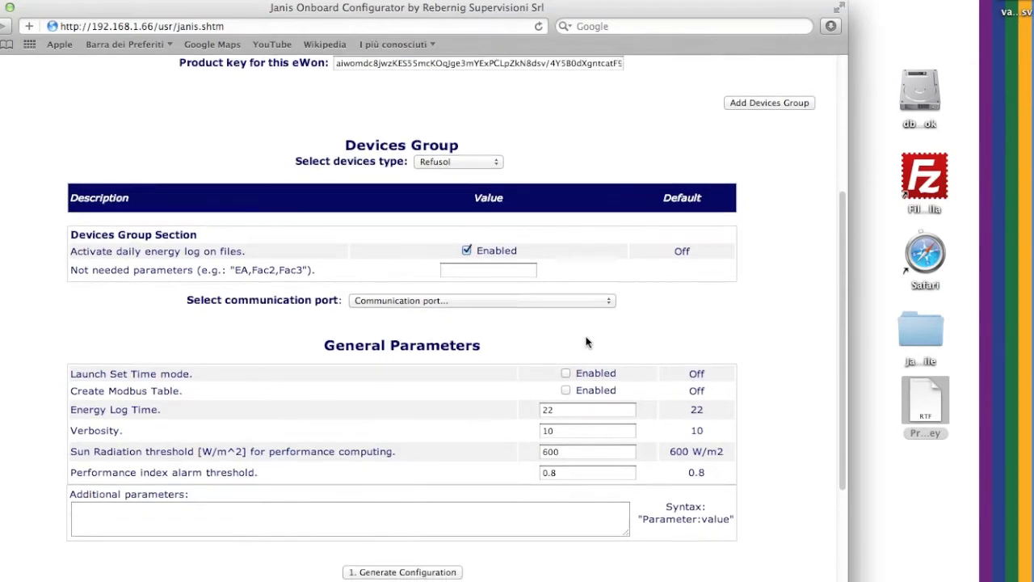
pyautogui.scroll(-3)
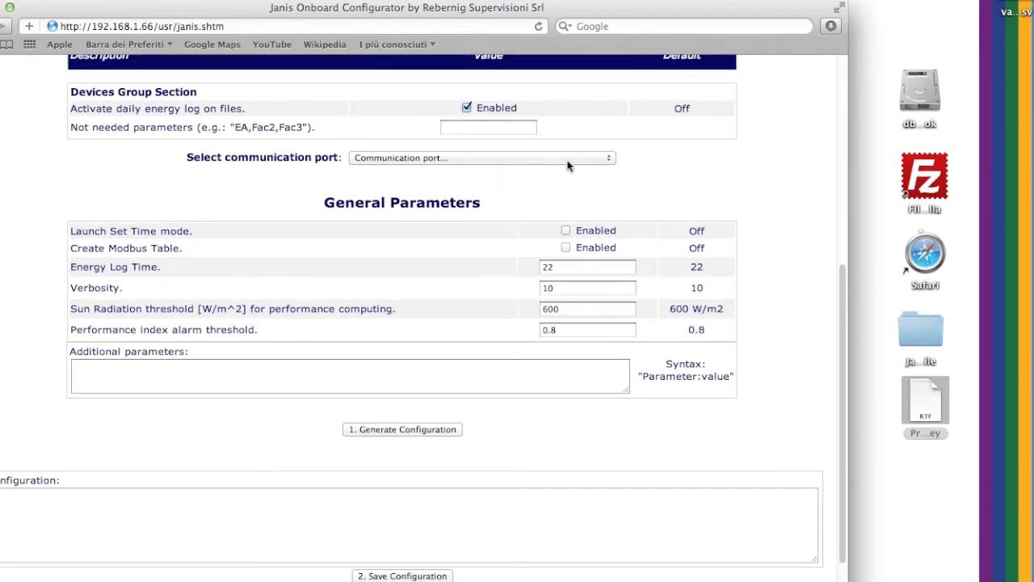
# Set the Serial port with data/parity/stop 8E1 and devices last address 5.
pyautogui.click(481, 158)
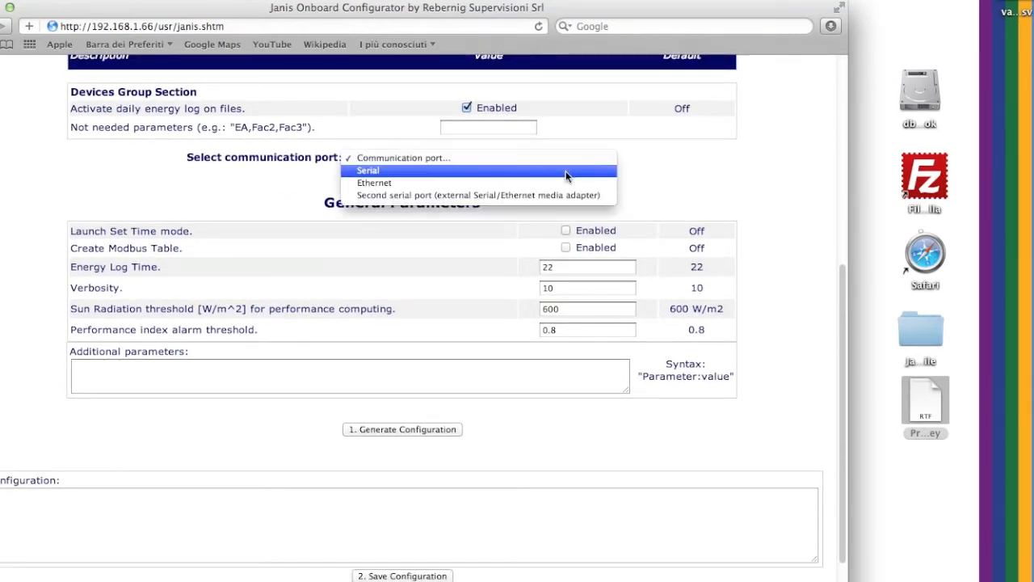
pyautogui.click(368, 171)
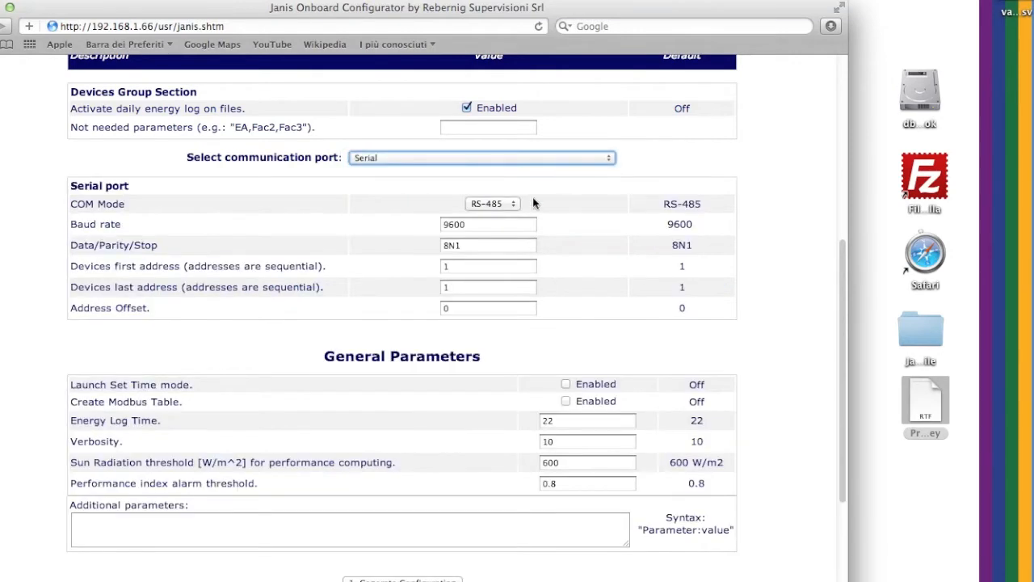
pyautogui.click(488, 245)
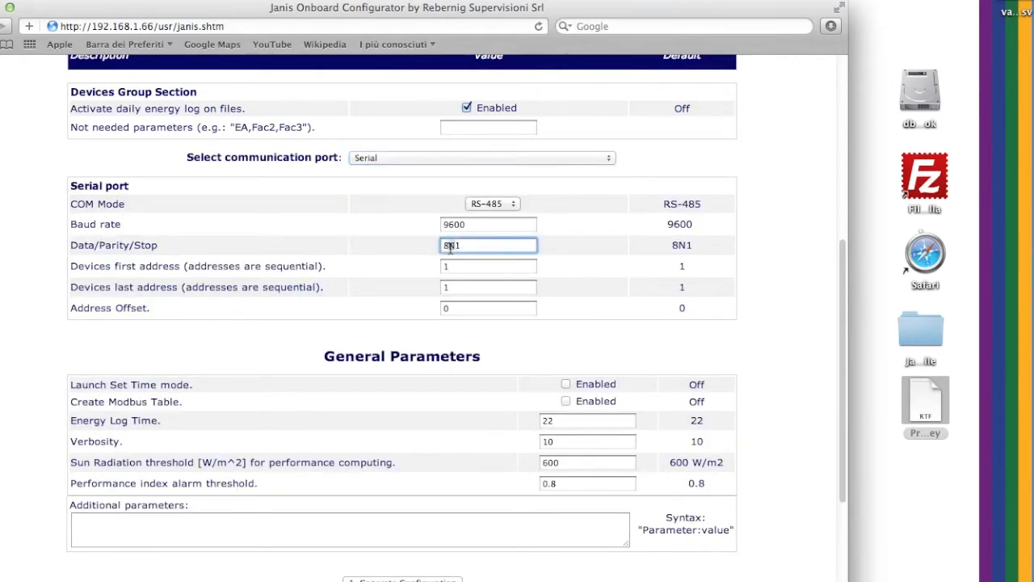
pyautogui.write('8E1')
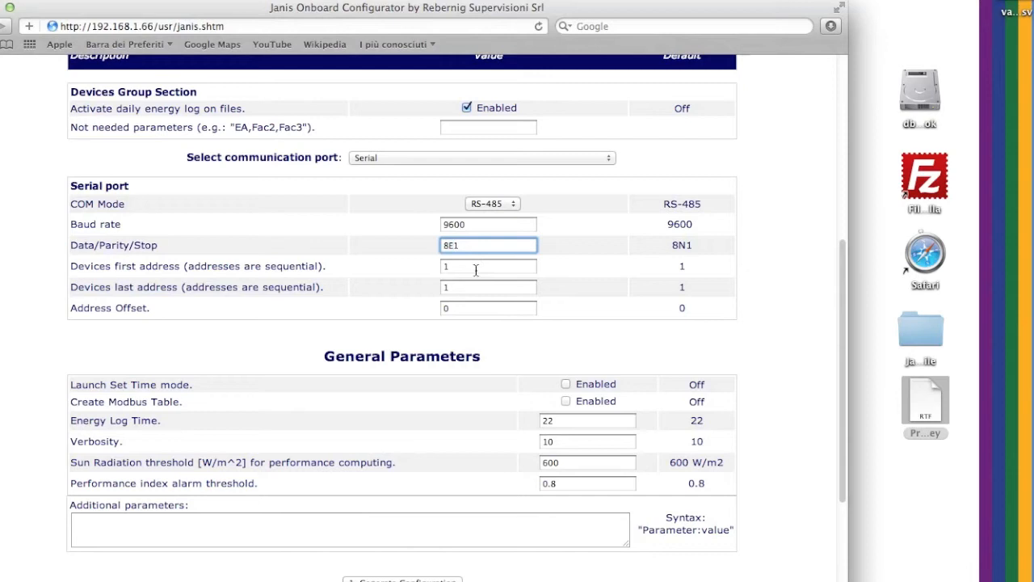
pyautogui.click(488, 287)
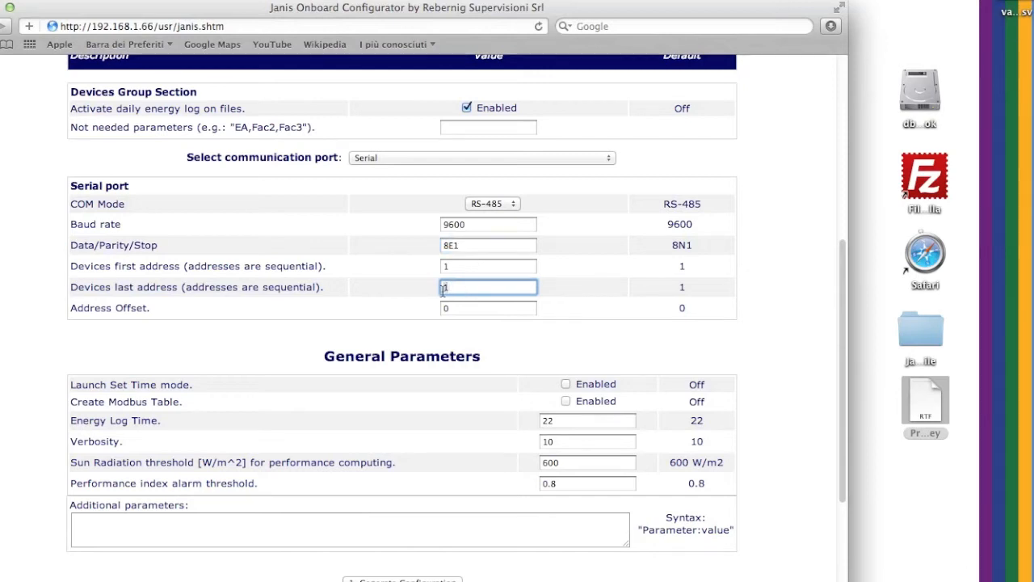
pyautogui.write('5')
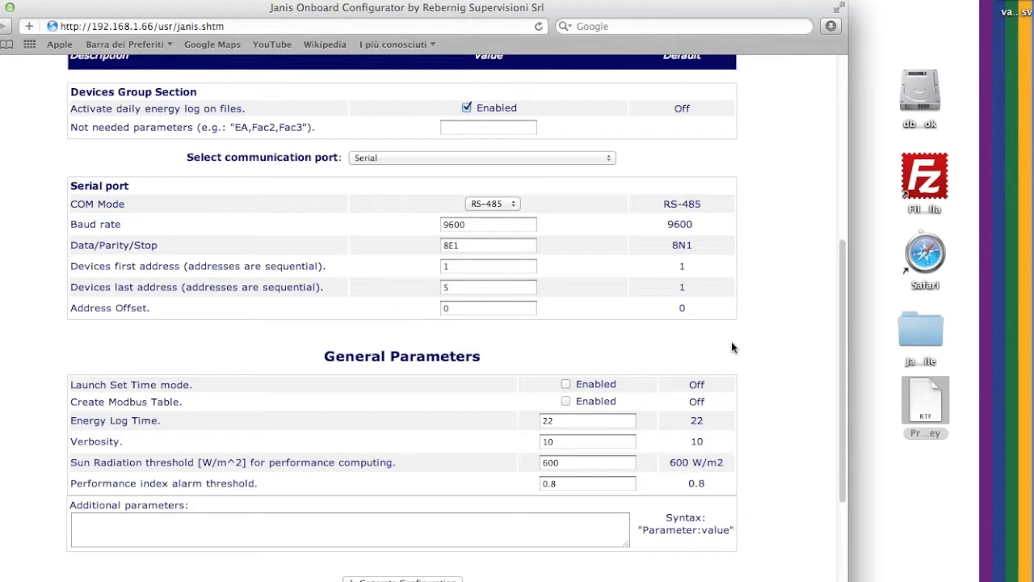
pyautogui.scroll(3)
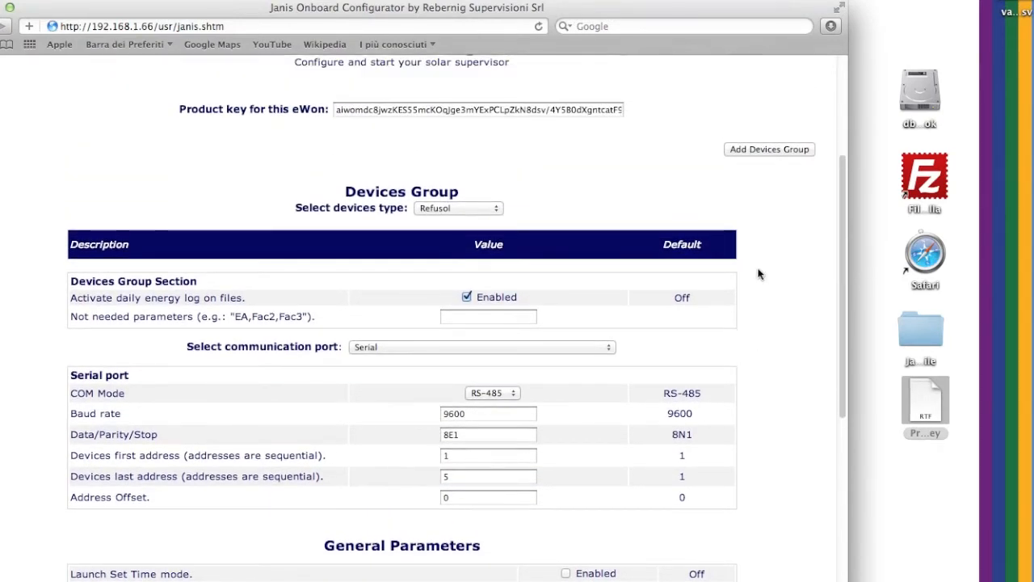
pyautogui.moveTo(805, 204)
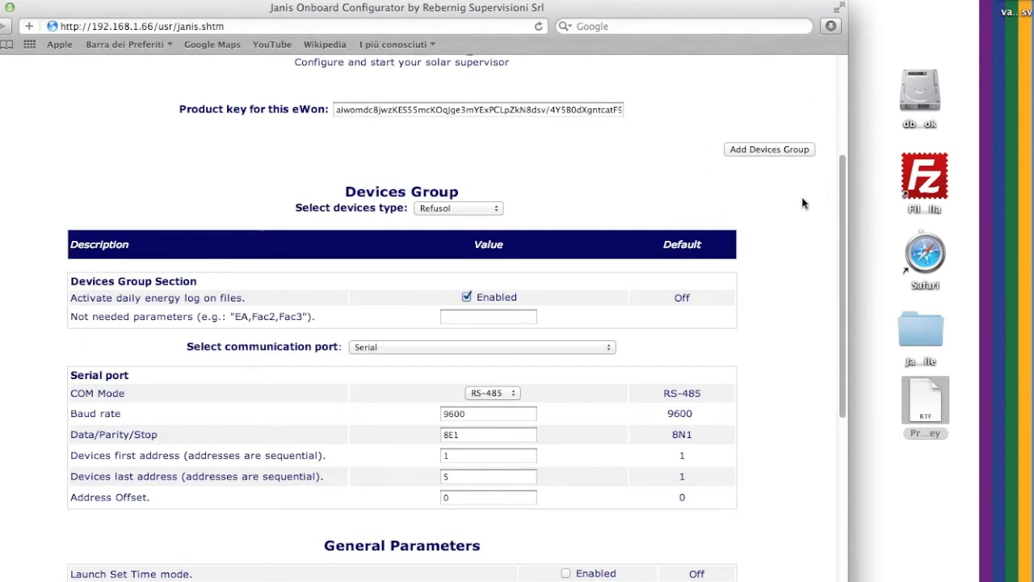
pyautogui.scroll(-3)
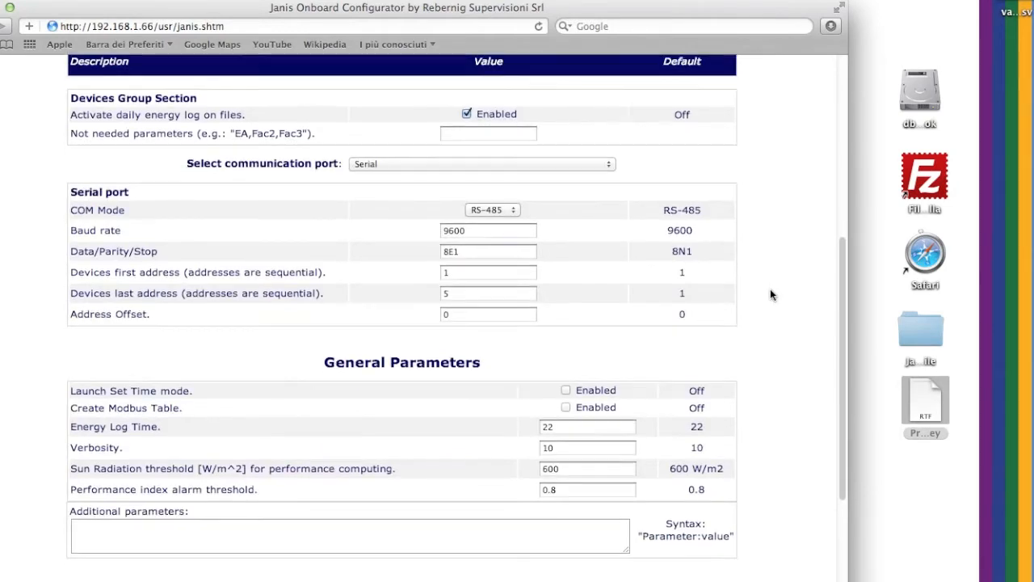
pyautogui.scroll(-3)
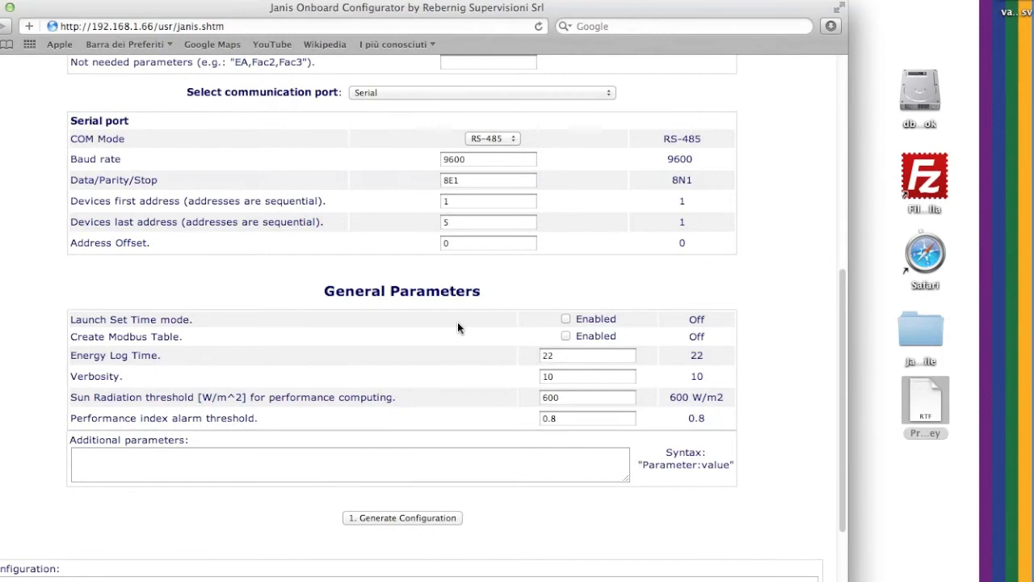
pyautogui.moveTo(652, 311)
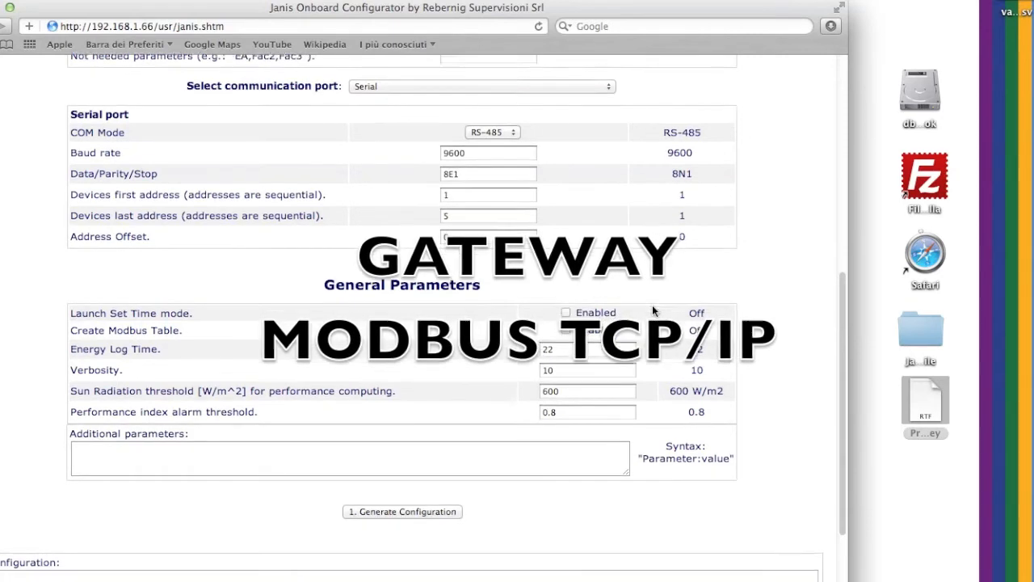
# Generate the Janis configuration file and acknowledge the 'Configuration generated' notice.
pyautogui.scroll(-3)
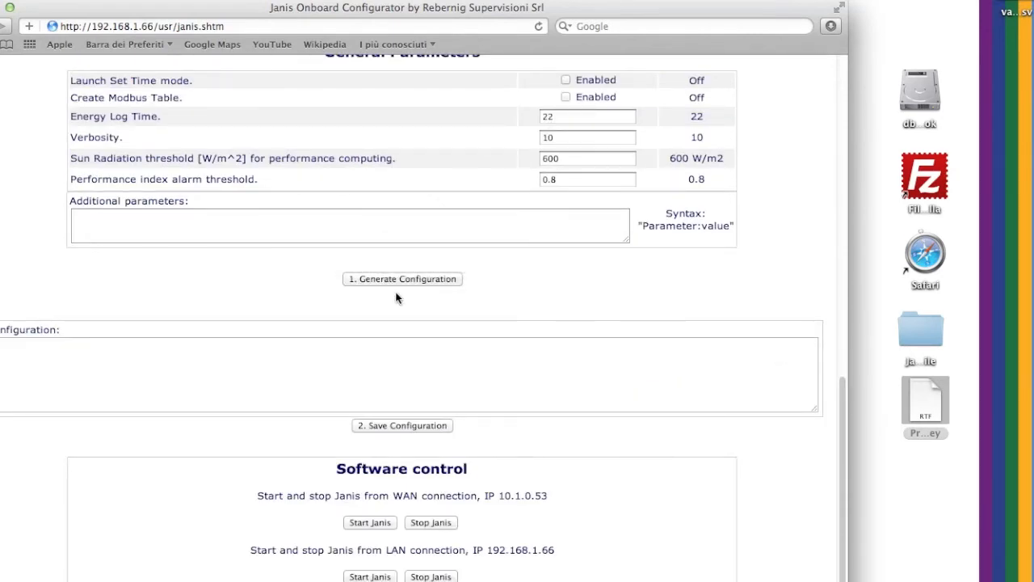
pyautogui.click(401, 278)
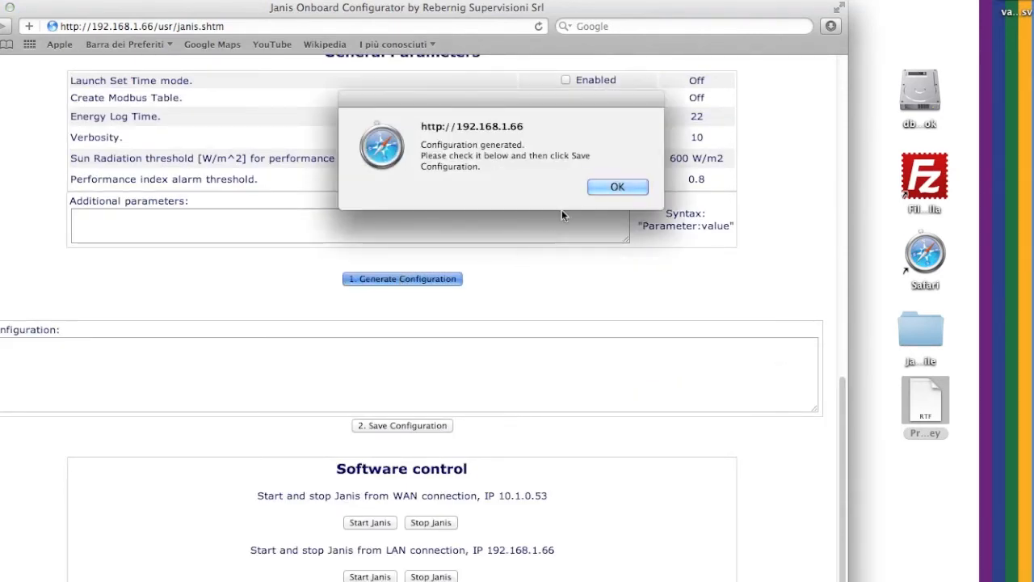
pyautogui.click(617, 188)
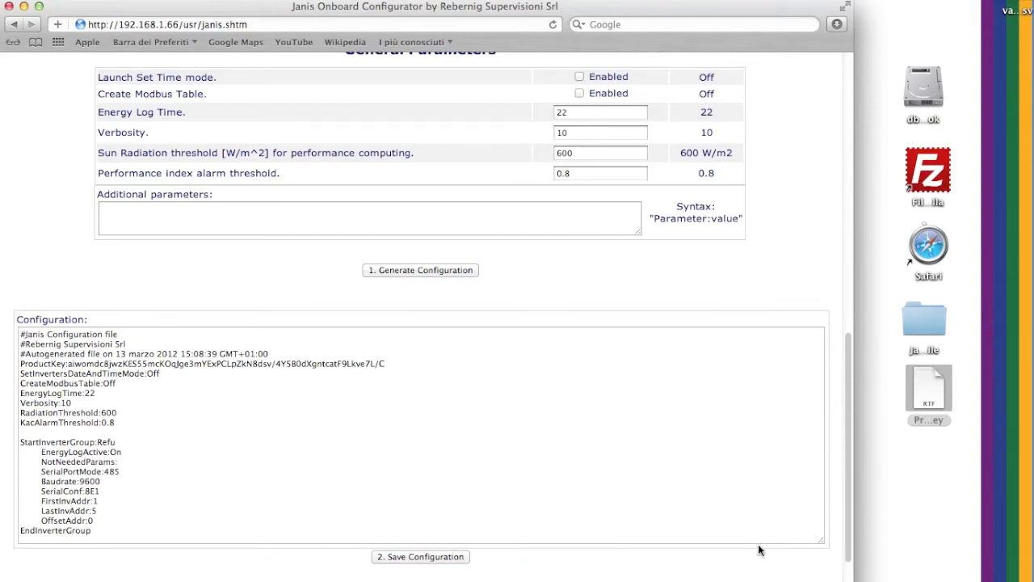
pyautogui.scroll(-3)
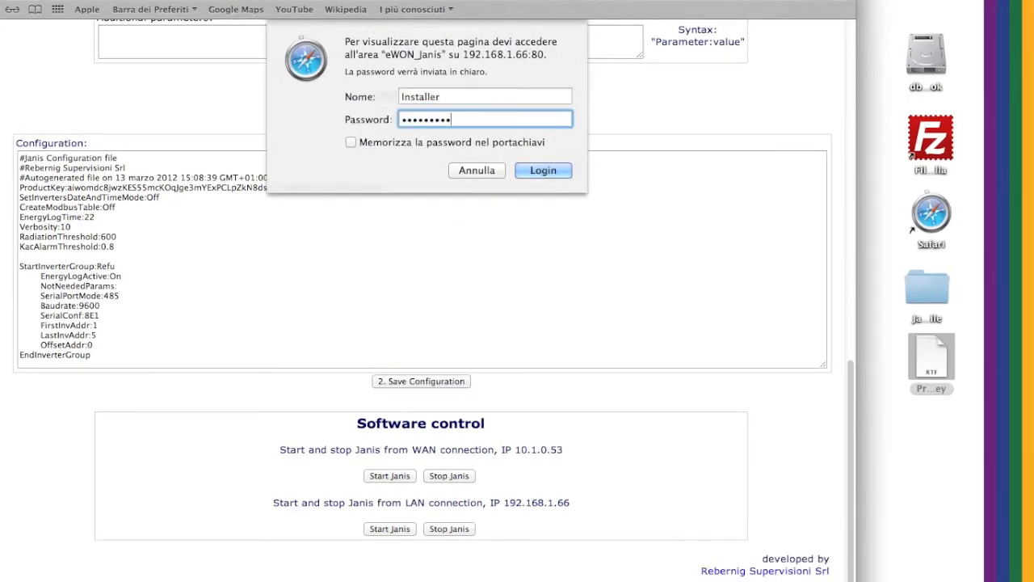
# Save the configuration to the eWON, logging into the eWON_Janis area as Installer.
pyautogui.click(542, 170)
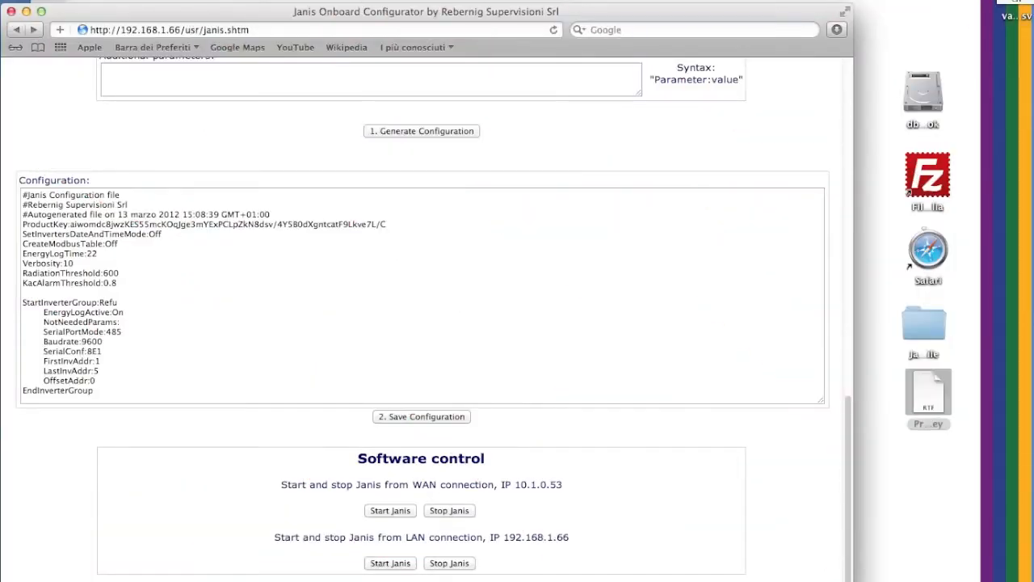
pyautogui.click(391, 562)
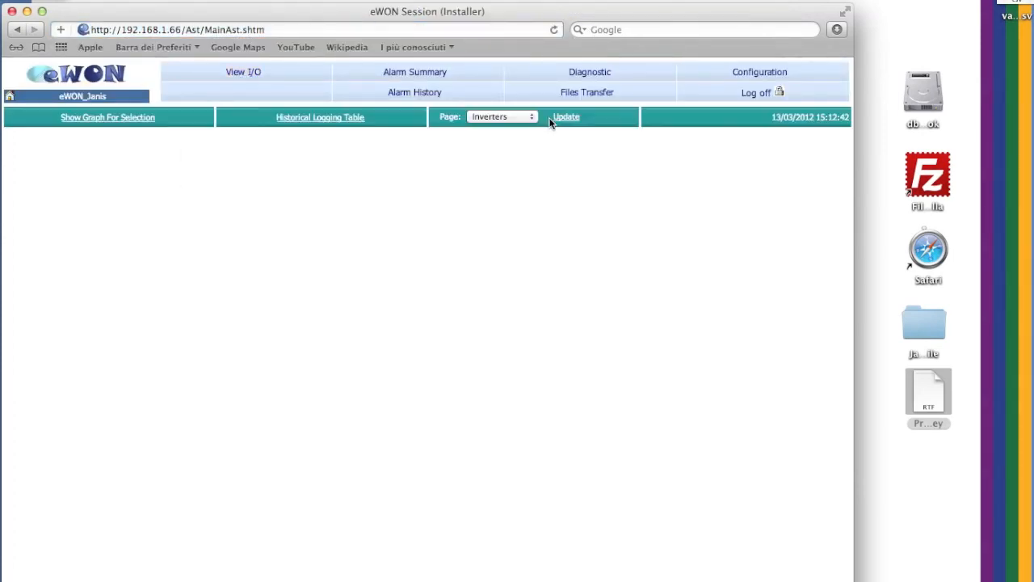
# Refresh the Inverters I/O page until the Rfu01 tags (Alarm, Fac1, Vac1) appear with values.
pyautogui.click(566, 117)
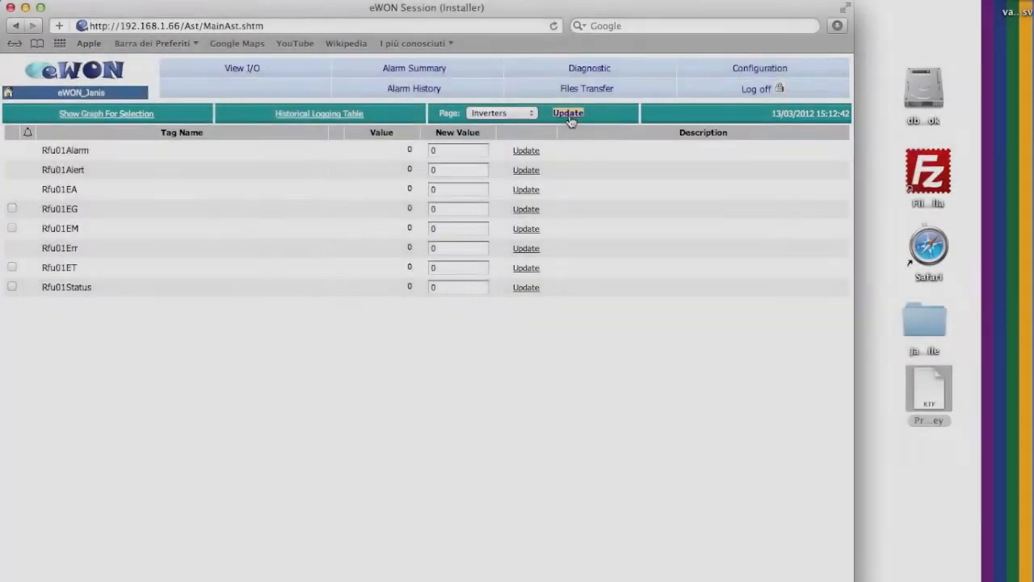
pyautogui.click(569, 113)
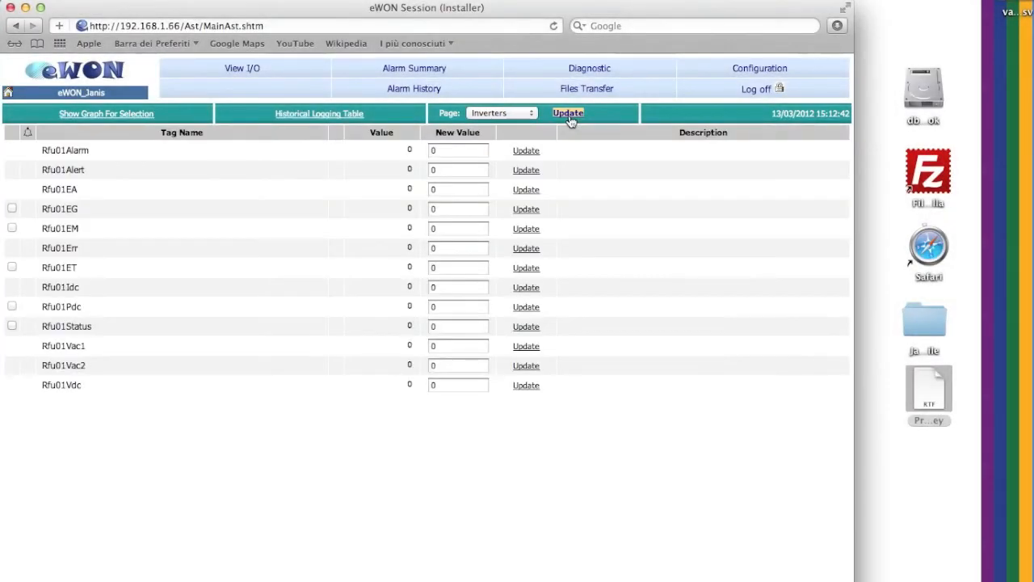
pyautogui.click(567, 113)
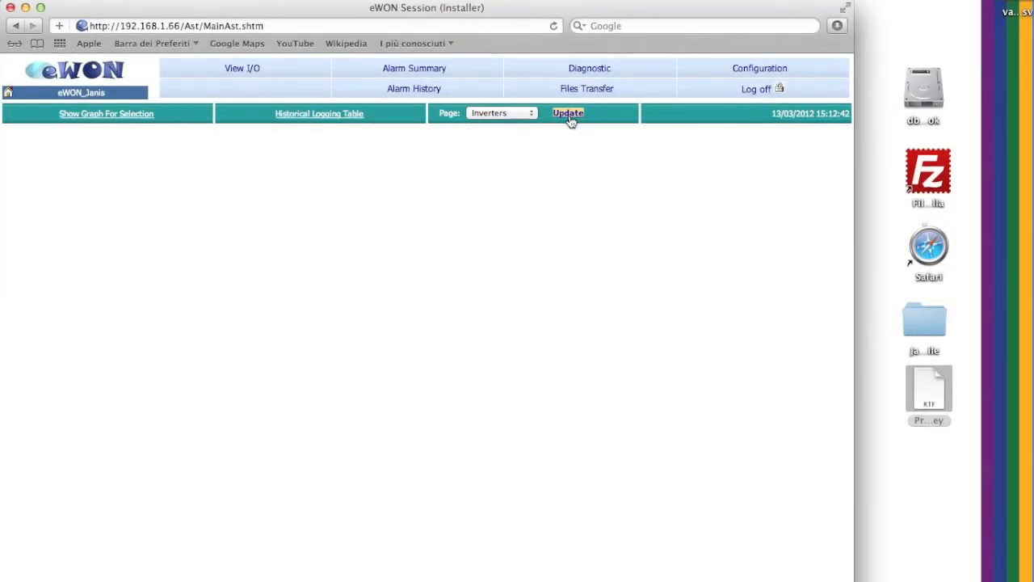
pyautogui.click(568, 113)
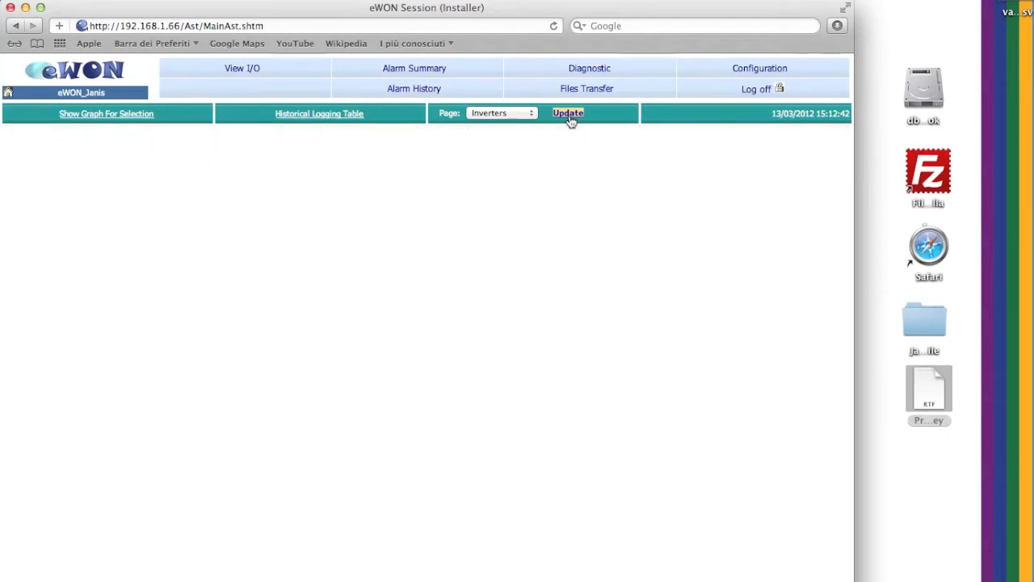
pyautogui.click(569, 113)
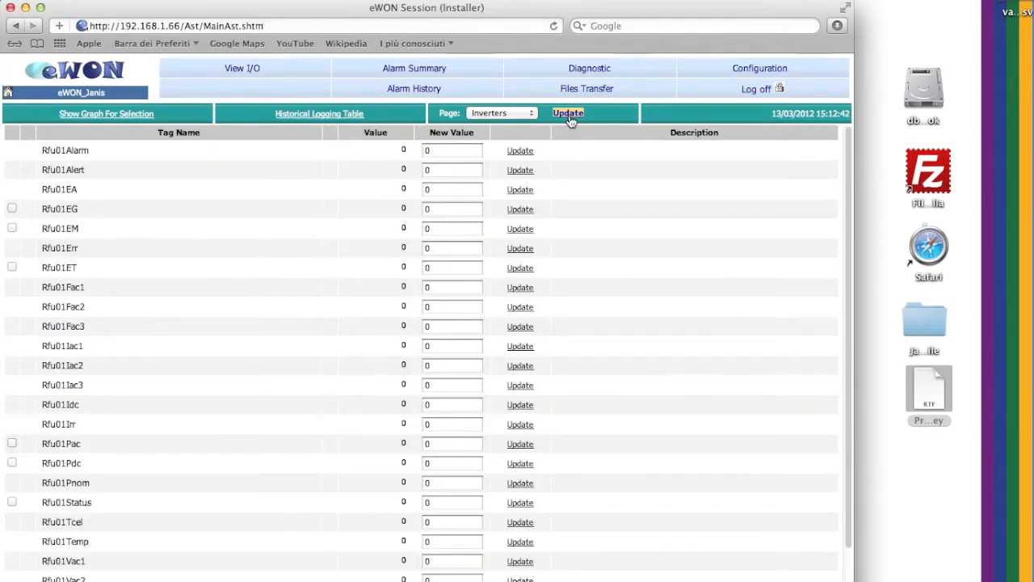